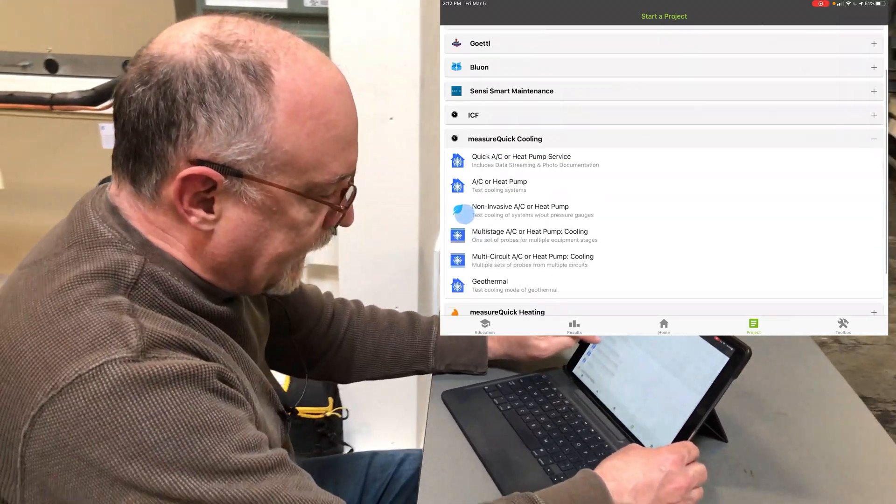
- Start a Non-Invasive A/C or Heat Pump cooling project at the Bluon Trainer site found by searching 'Bluon'
{"action": "left_click", "coordinate": [520, 210]}
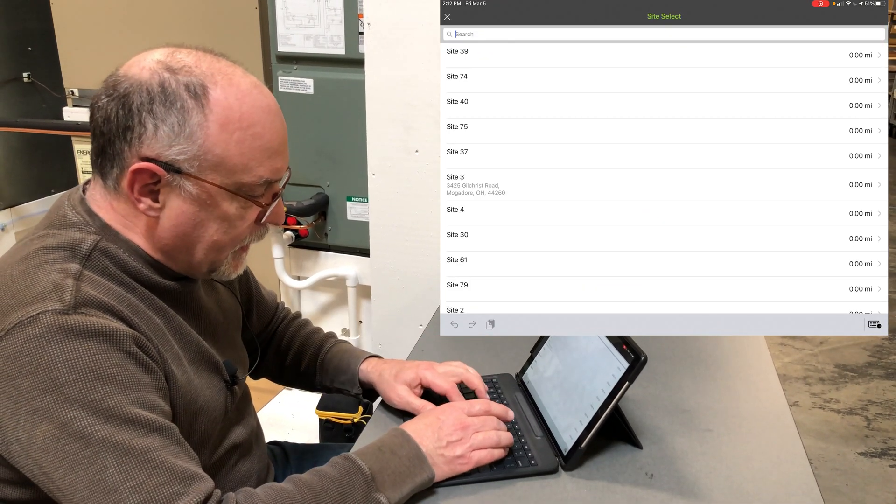
{"action": "type", "text": "Bluon"}
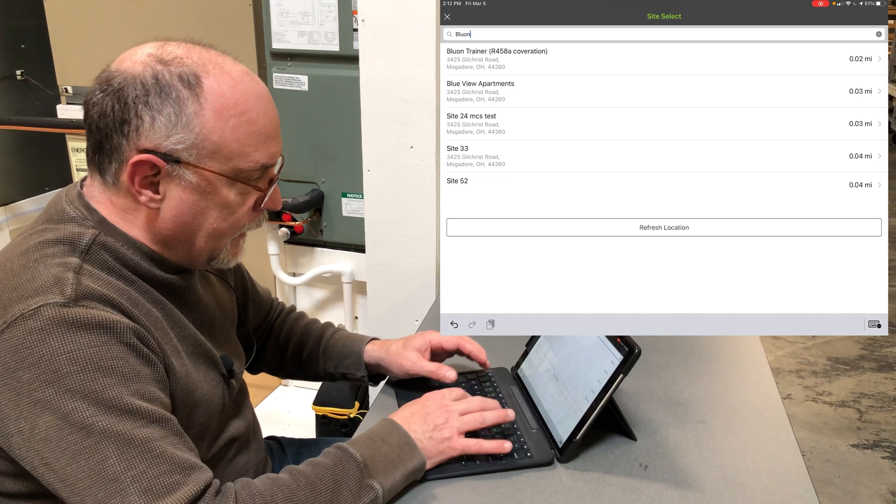
{"action": "left_click", "coordinate": [496, 59]}
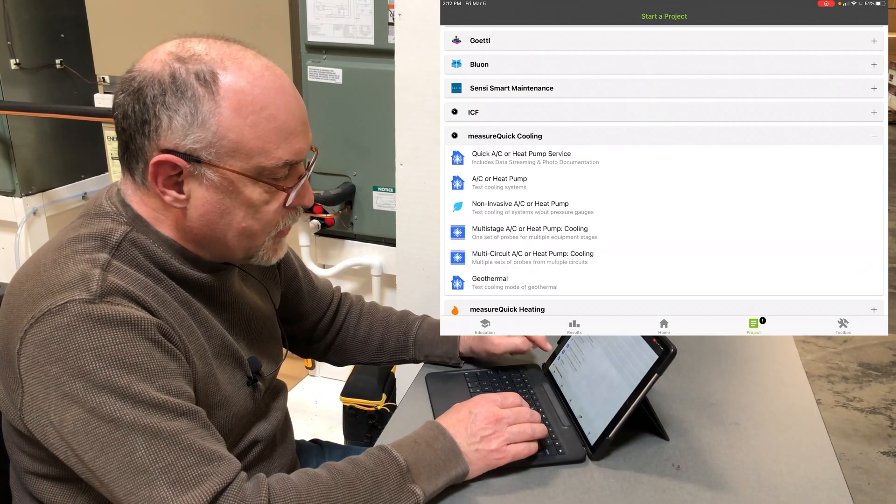
- Review the new project's System Profile and submit it to reach the Tune Up checklist
{"action": "left_click", "coordinate": [520, 207]}
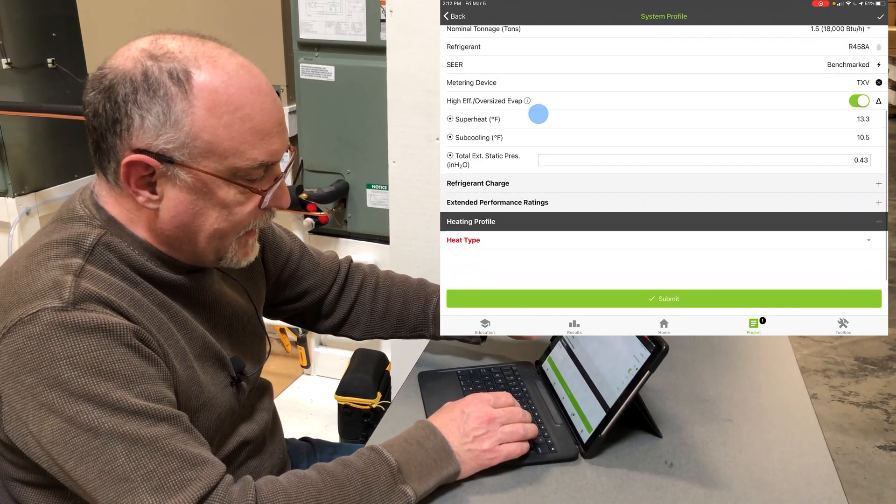
{"action": "left_click", "coordinate": [663, 240]}
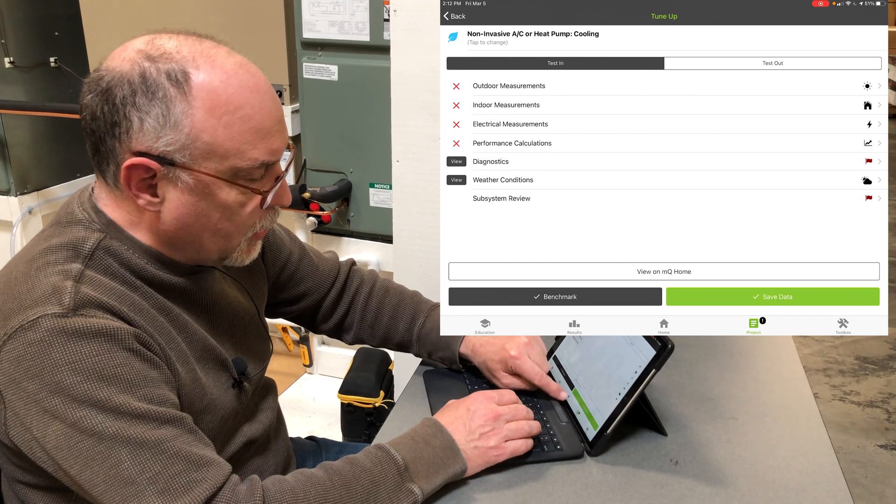
- Activate the Fieldpiece Products kit in Toolbox, connect probes via Probe Manager, and show live R458A gauges on Home
{"action": "left_click", "coordinate": [842, 326]}
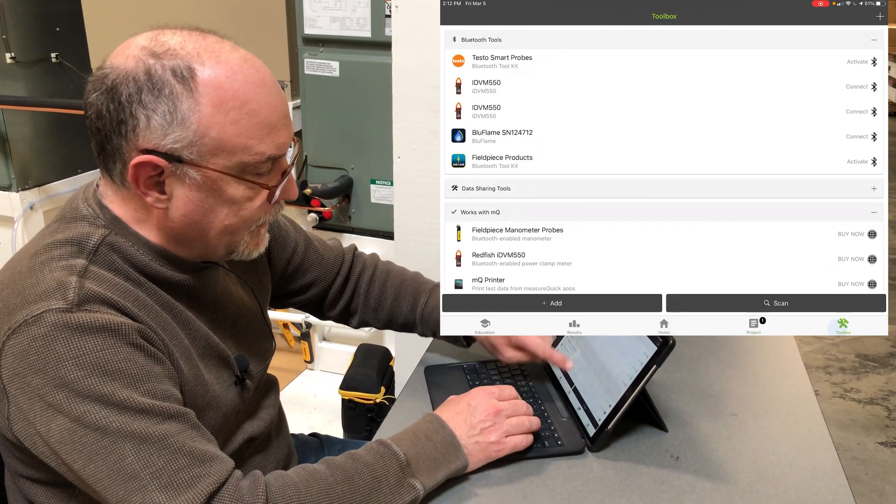
{"action": "left_click", "coordinate": [857, 162]}
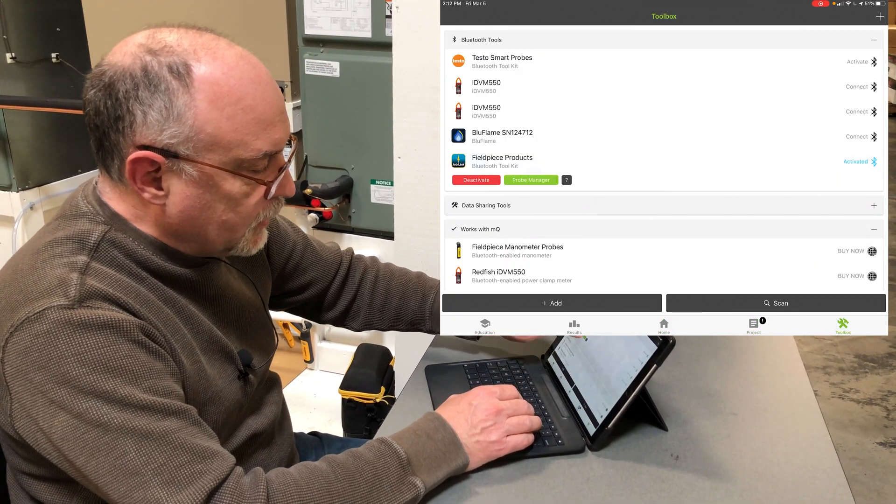
{"action": "left_click", "coordinate": [530, 181]}
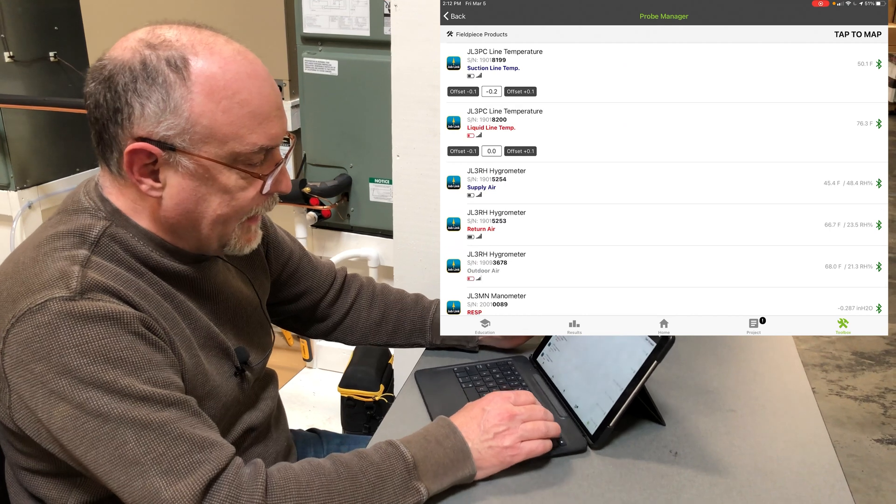
{"action": "scroll", "scroll_direction": "down", "scroll_amount": 3}
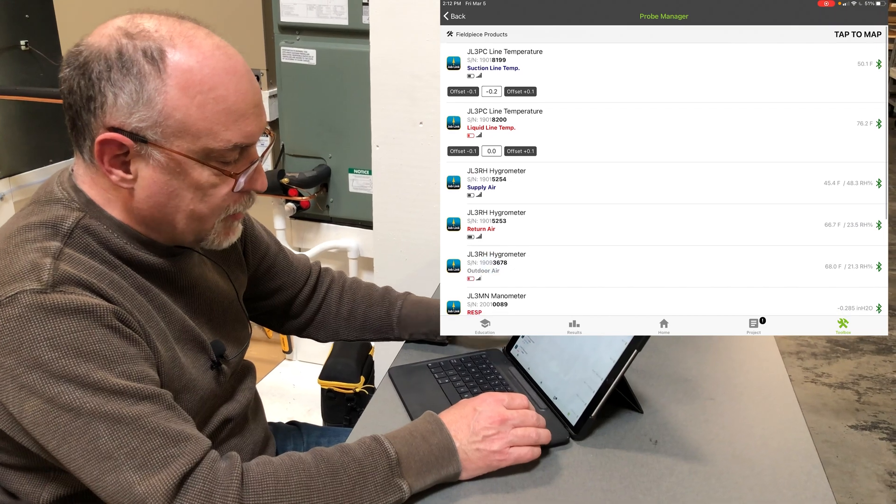
{"action": "left_click", "coordinate": [664, 326]}
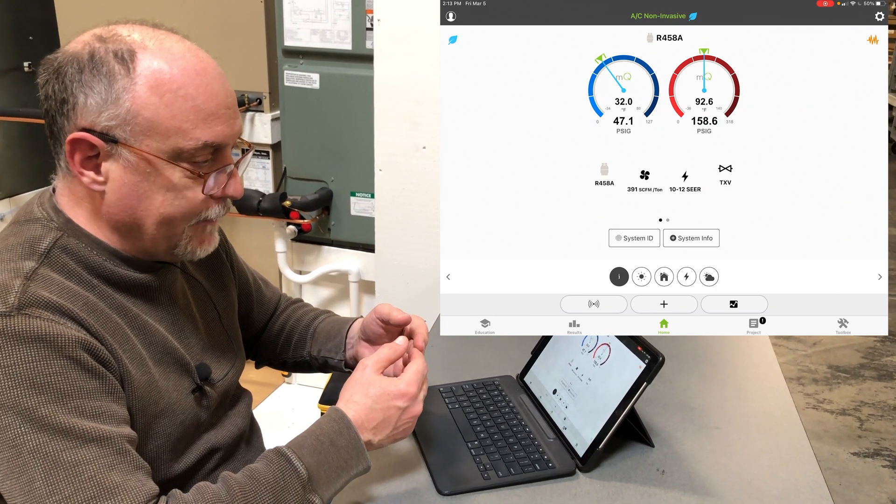
- Show outdoor suction and liquid line readings under the gauges, then view Tune Up with measurements marked done
{"action": "left_click", "coordinate": [641, 277]}
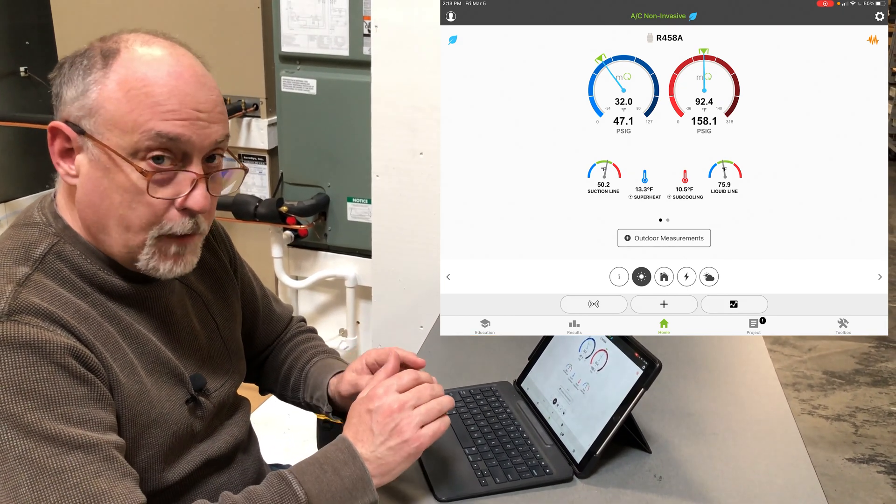
{"action": "left_click", "coordinate": [754, 326]}
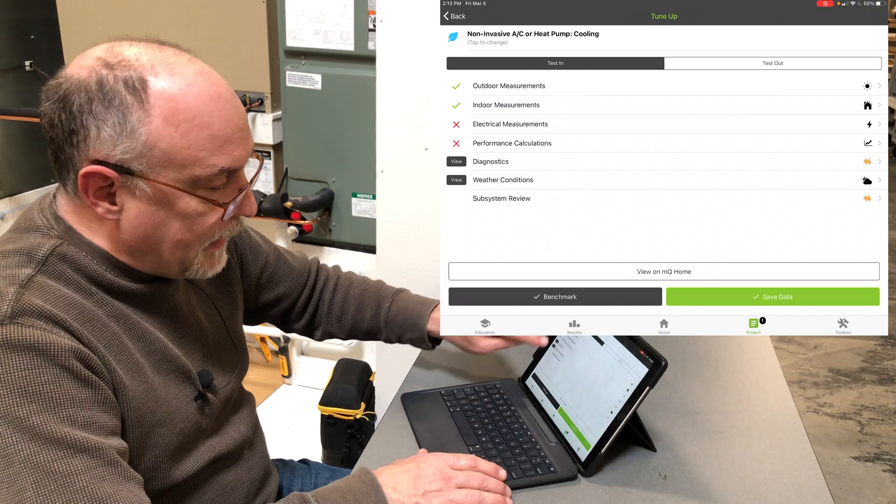
- Return to the Home gauge screen showing 13.3°F superheat and 10.5°F subcooling
{"action": "left_click", "coordinate": [454, 16]}
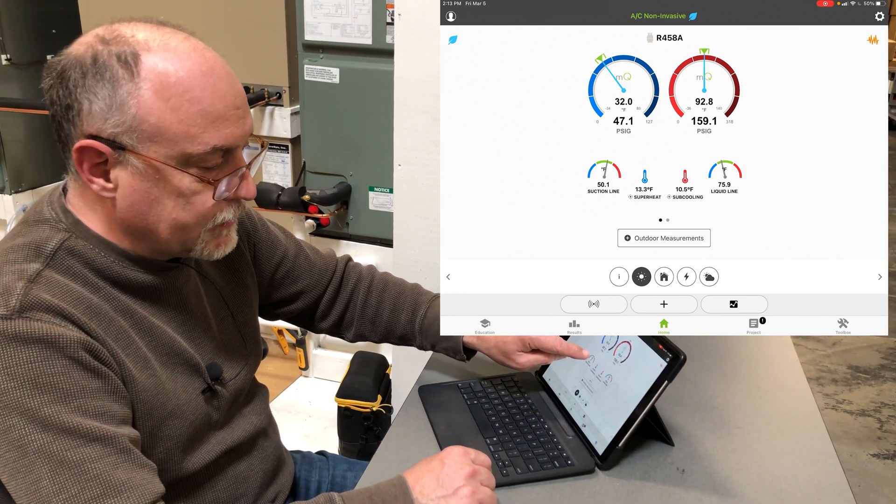
{"action": "left_click", "coordinate": [604, 171]}
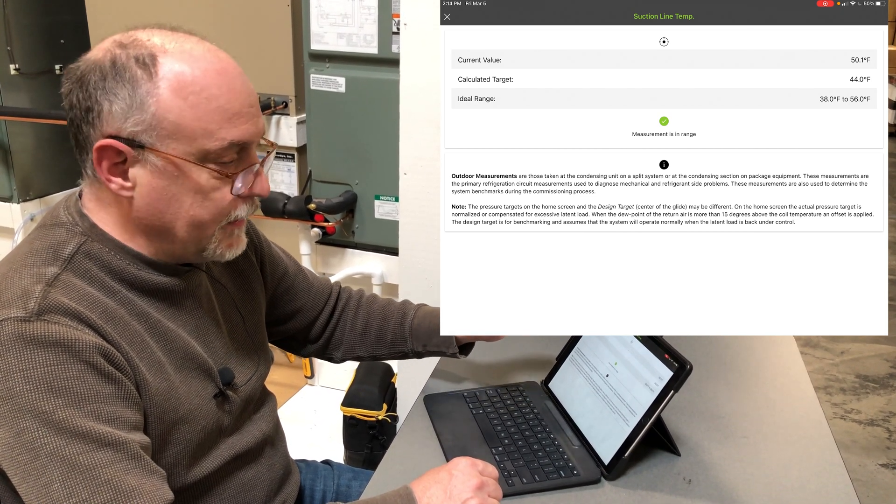
{"action": "left_click", "coordinate": [447, 16]}
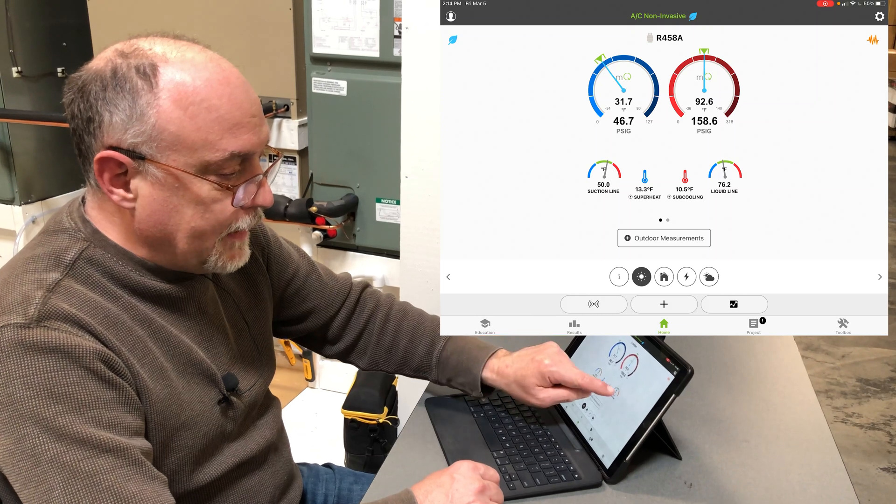